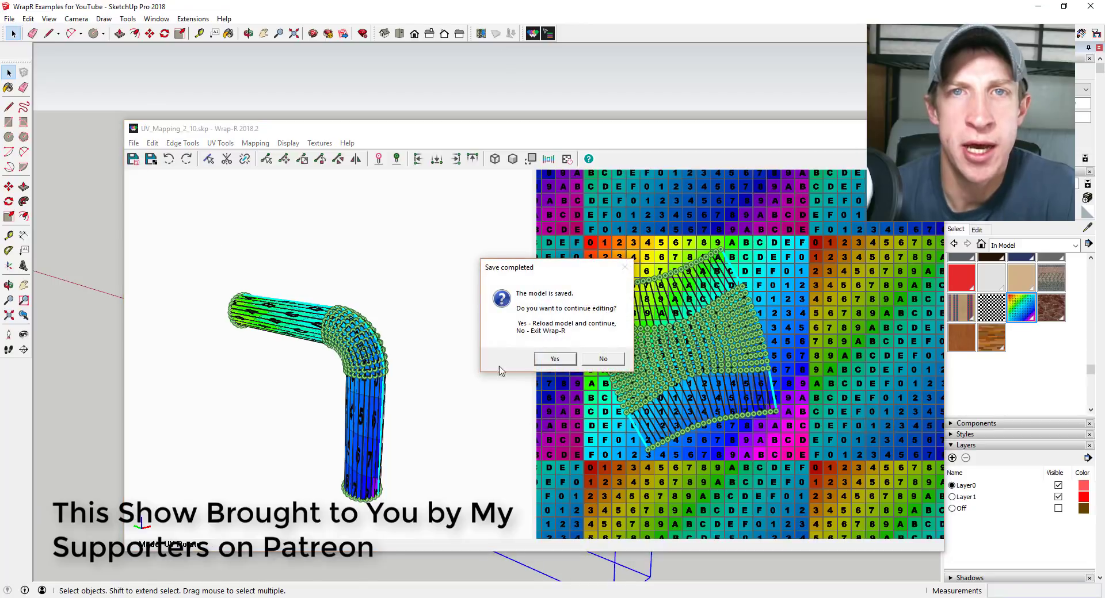
Step: Decline further editing after the save and confirm exiting Wrap-R back to SketchUp
left_click(602, 359)
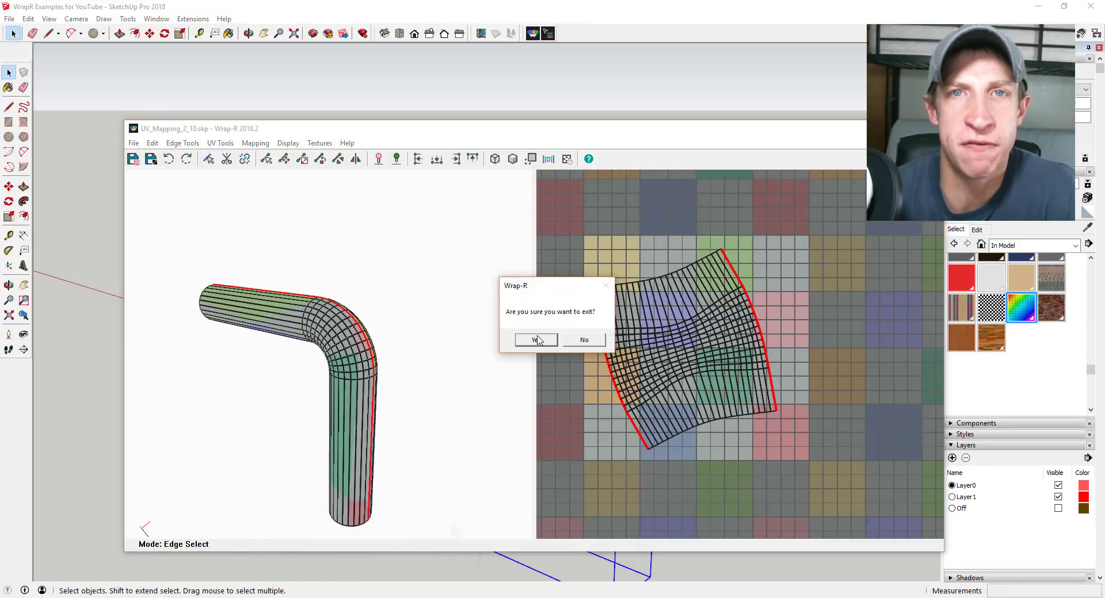
left_click(533, 339)
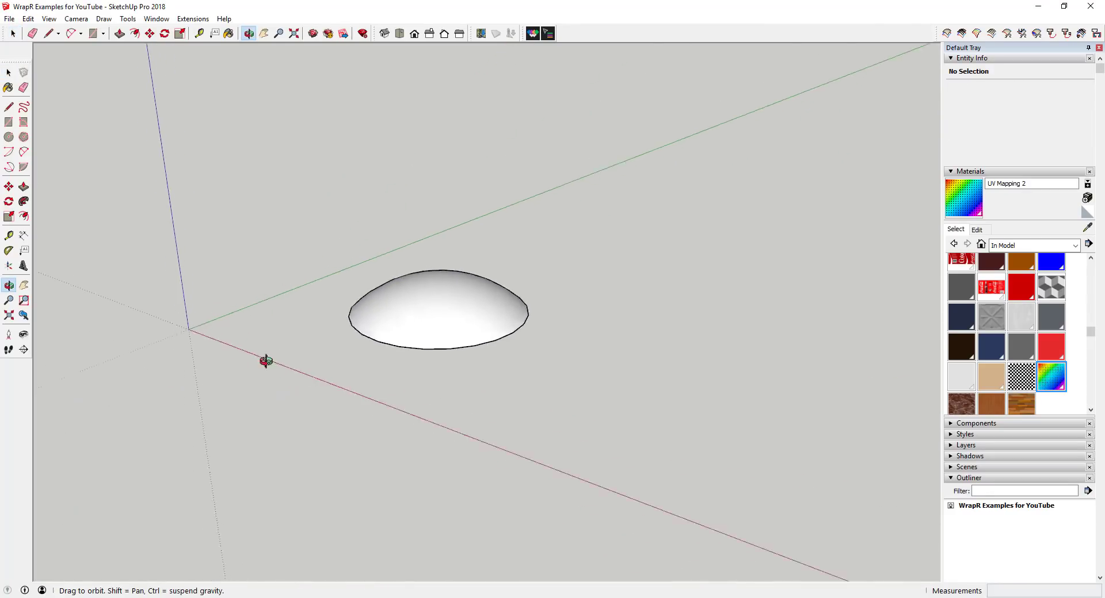
Step: Orbit around the dome and send it, painted with the UV Mapping 2 grid, to Wrap-R
left_click_drag(266, 360, 416, 143)
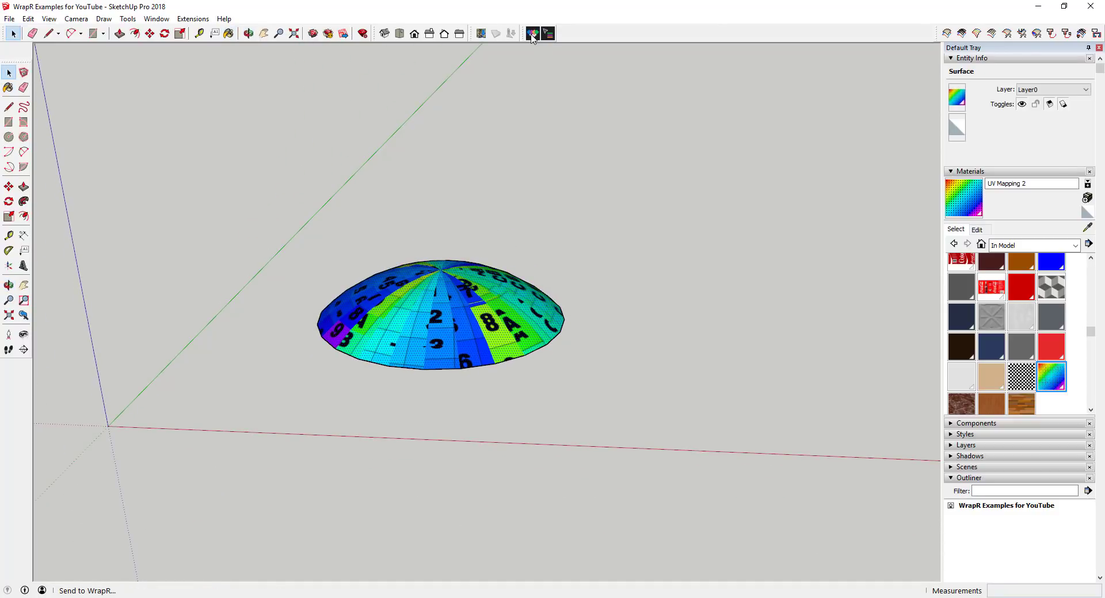
left_click(532, 34)
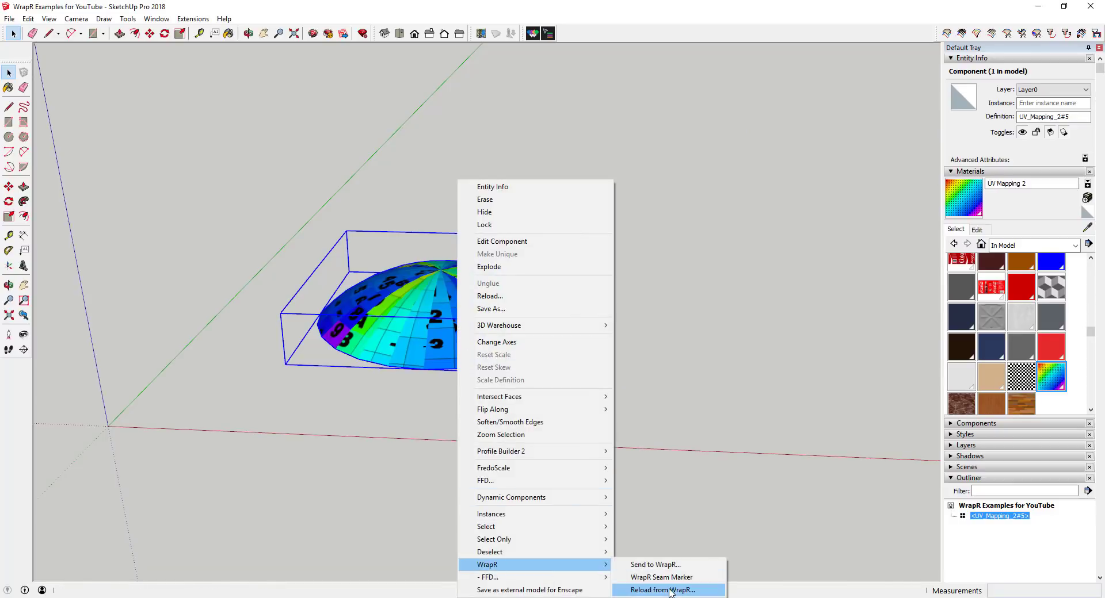
Step: Reload the dome's UV mapping from Wrap-R into the SketchUp model
left_click(662, 591)
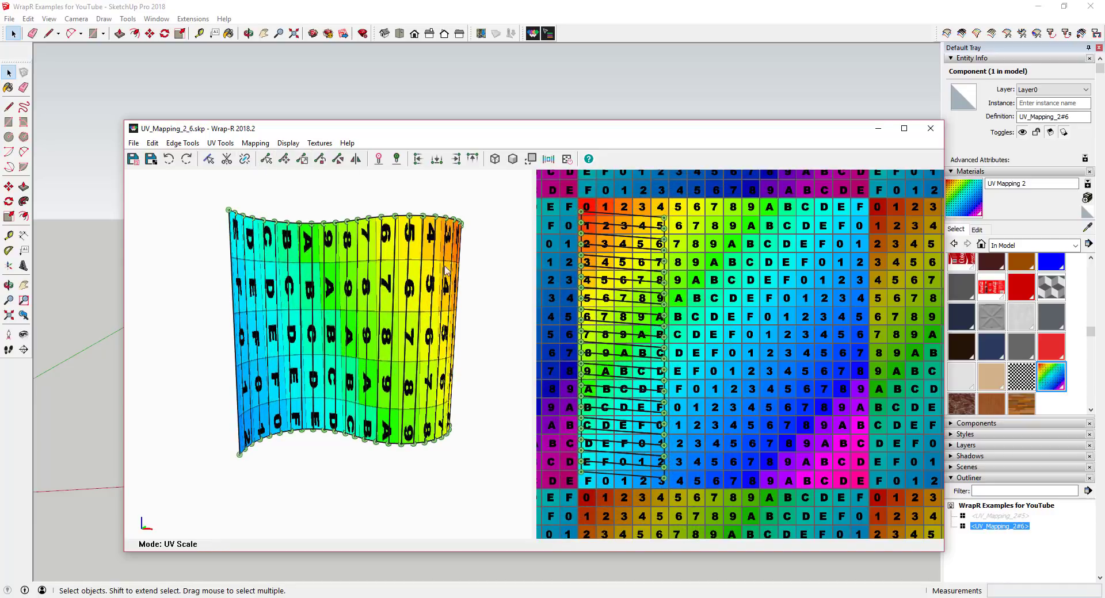
Step: Adjust the wall and sphere unwraps with Wrap-R's UV Scale and Edge Select tools
left_click(132, 158)
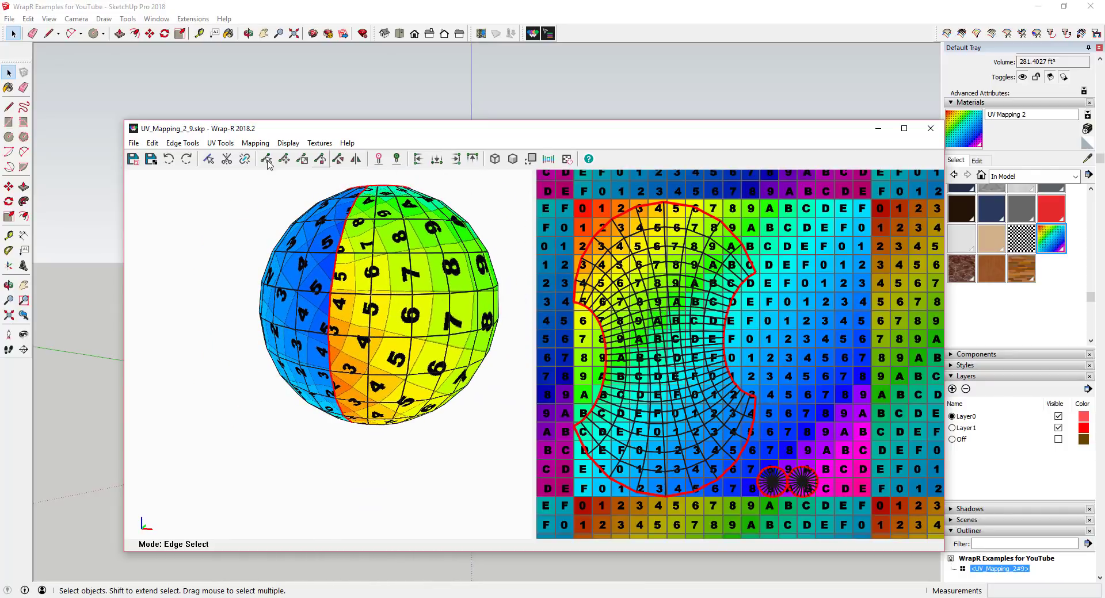
left_click(266, 159)
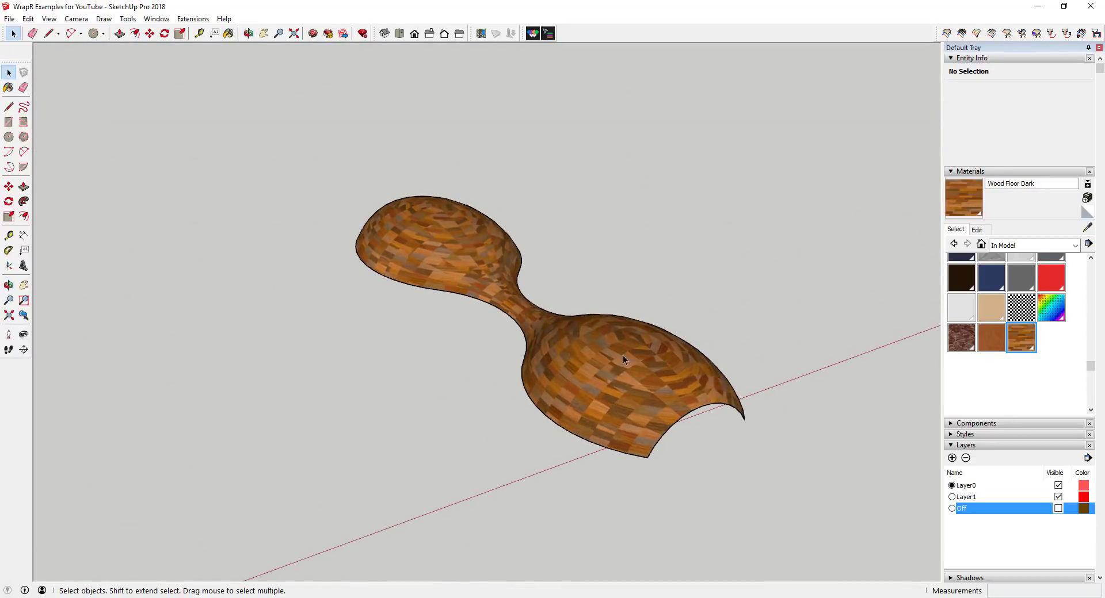
Step: Send the selected hourglass shell to Wrap-R and hide its mesh wireframe lines
left_click(623, 359)
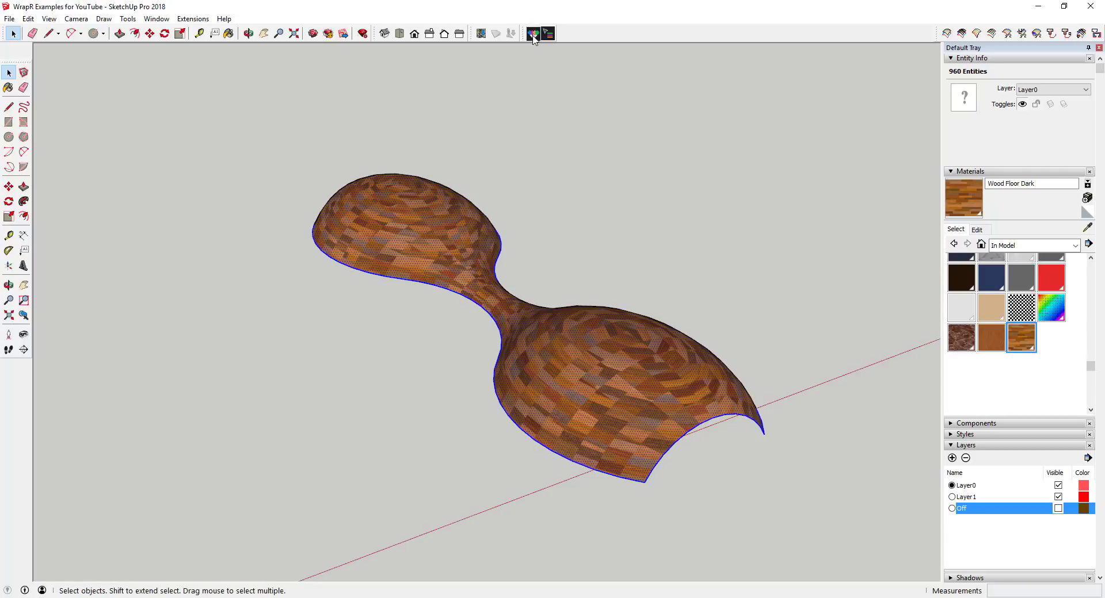
left_click(533, 33)
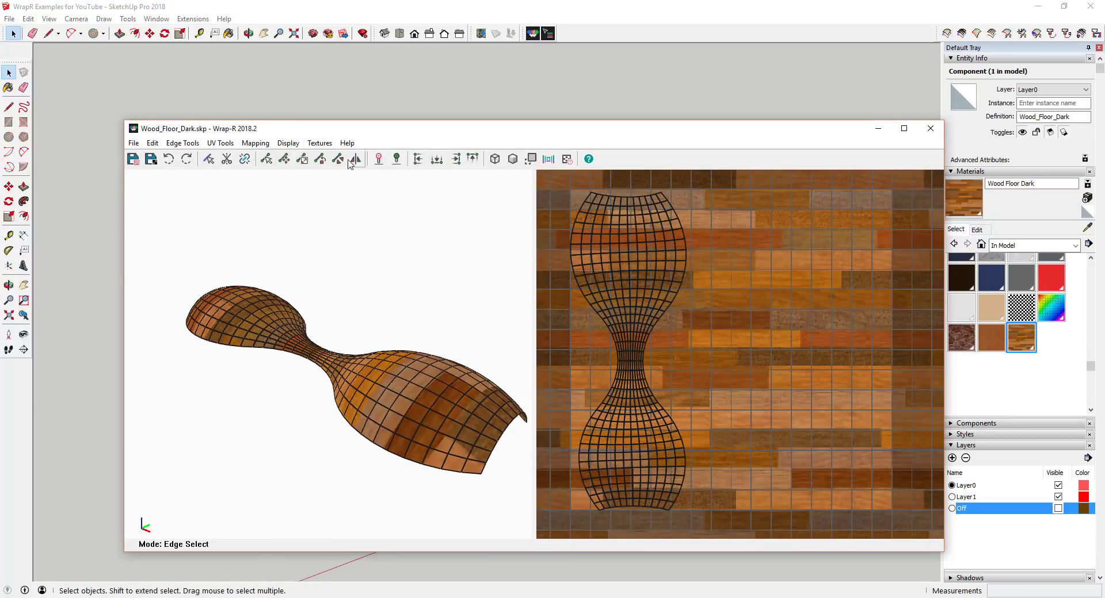
left_click(513, 158)
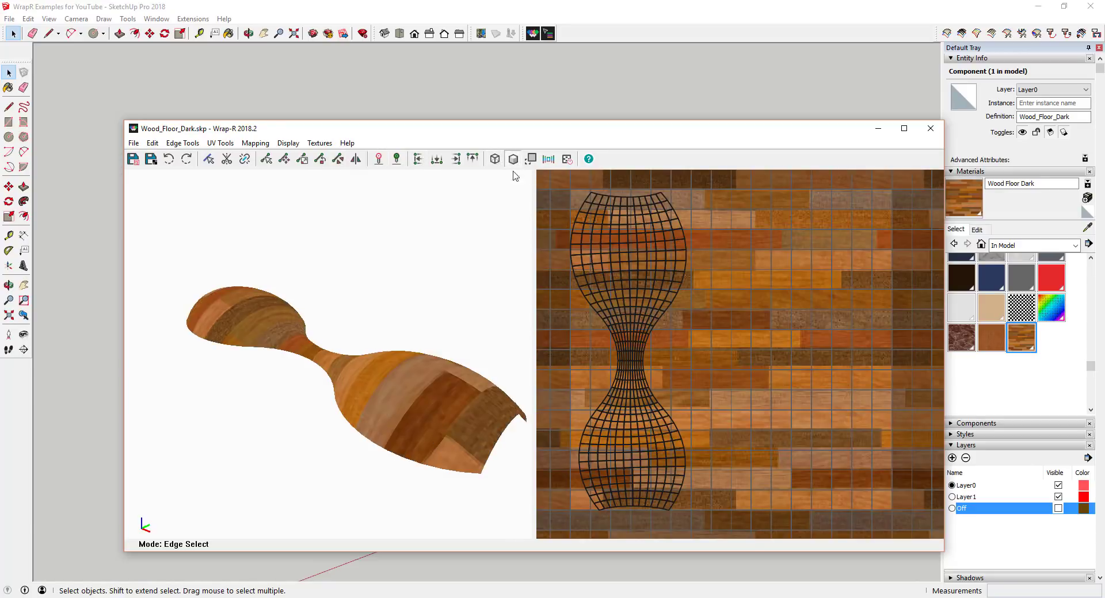